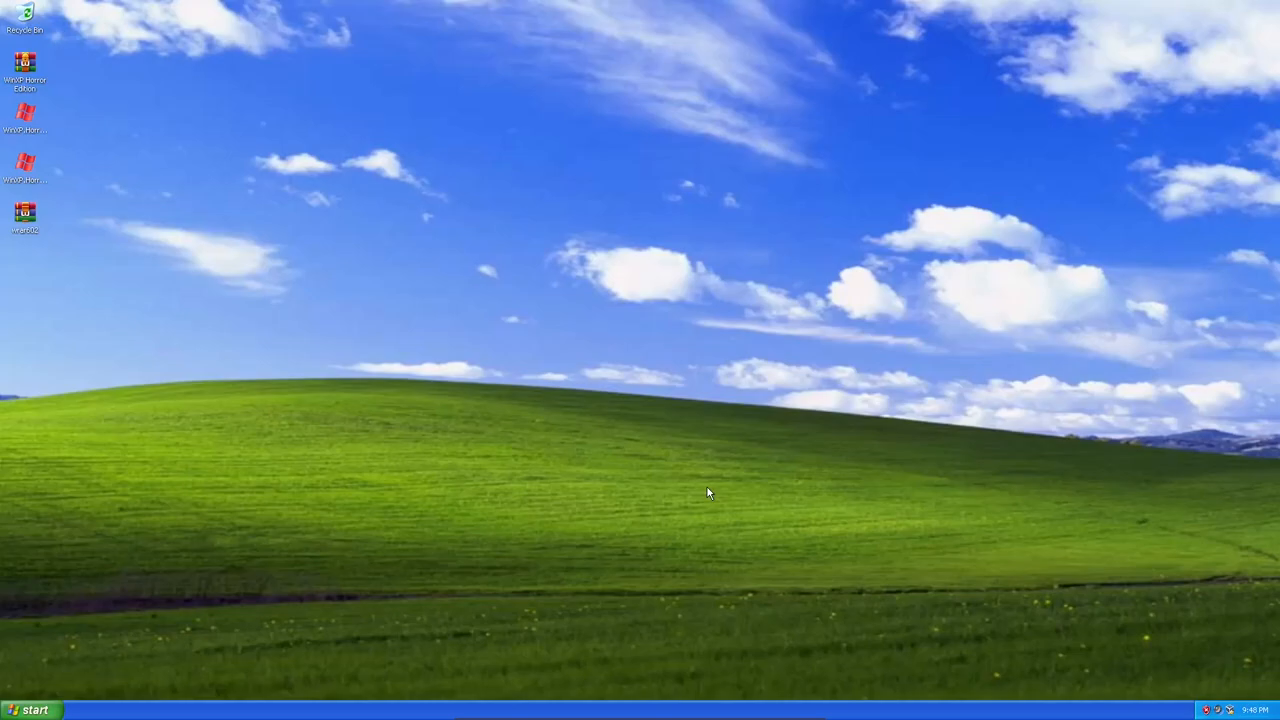
mouse_move(152, 302)
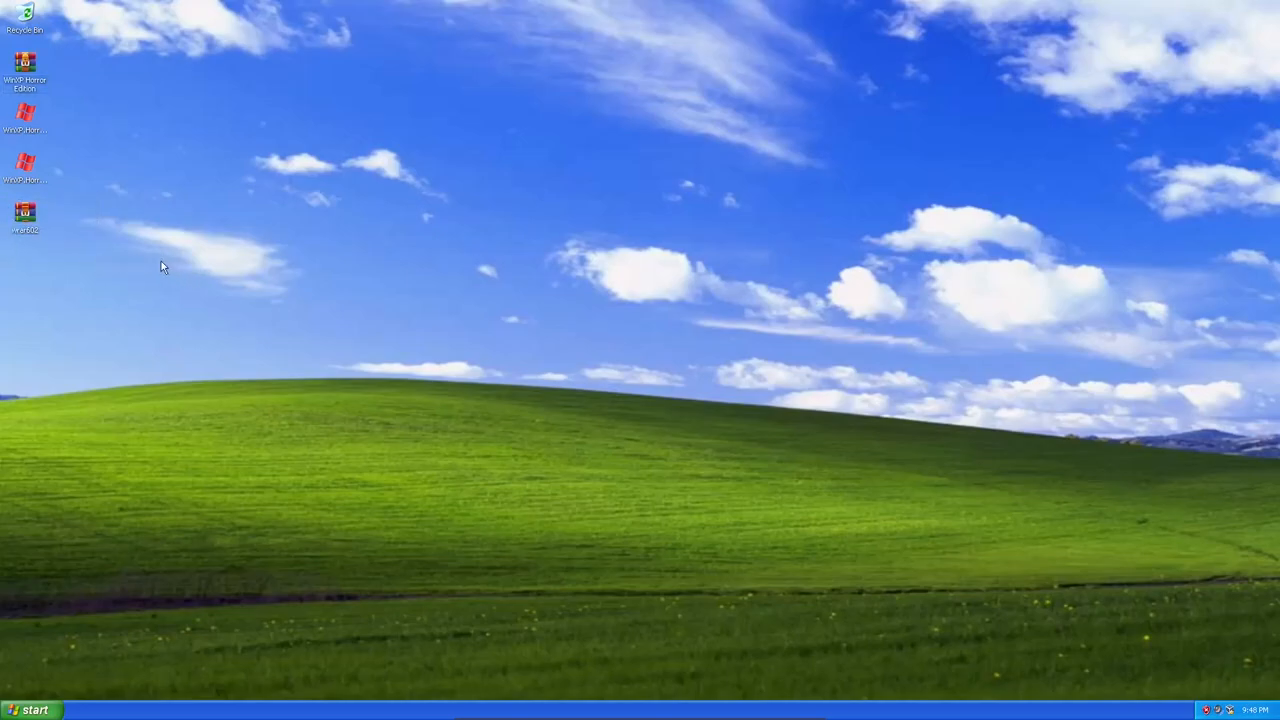
Step: Bring up the desktop options menu for the WinXP.Horror.Destructive program file
right_click(24, 176)
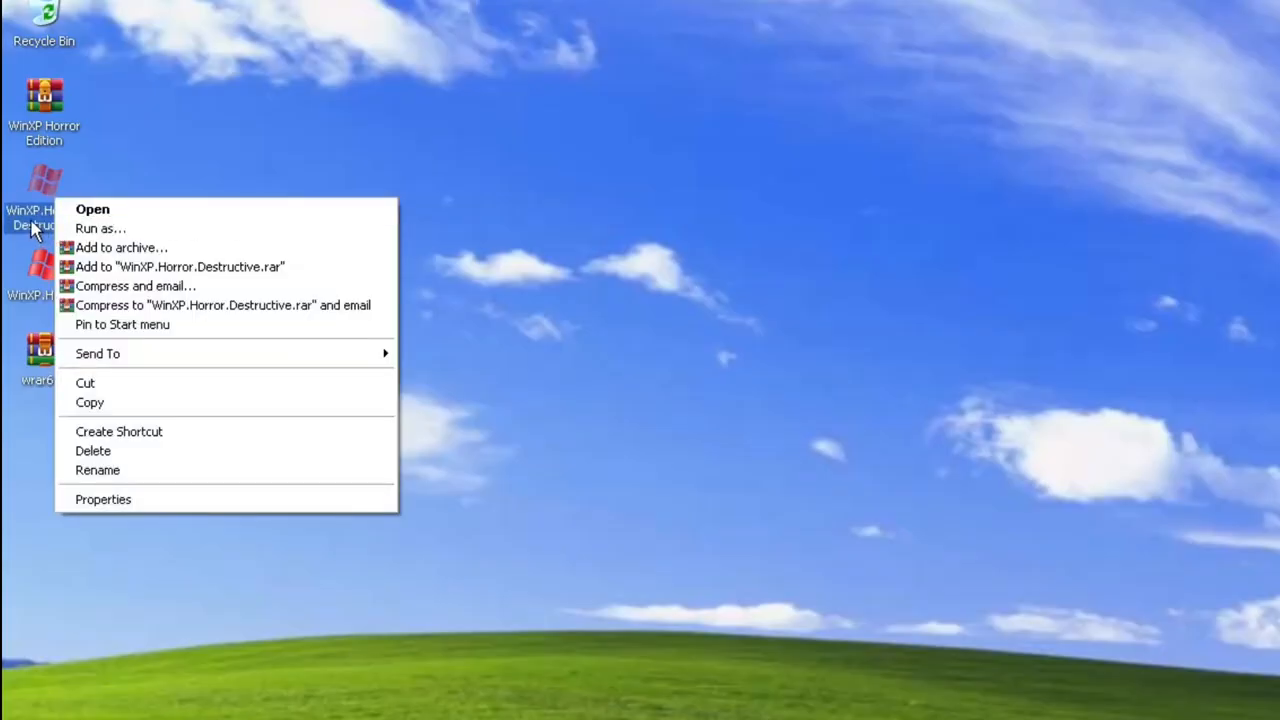
mouse_move(172, 268)
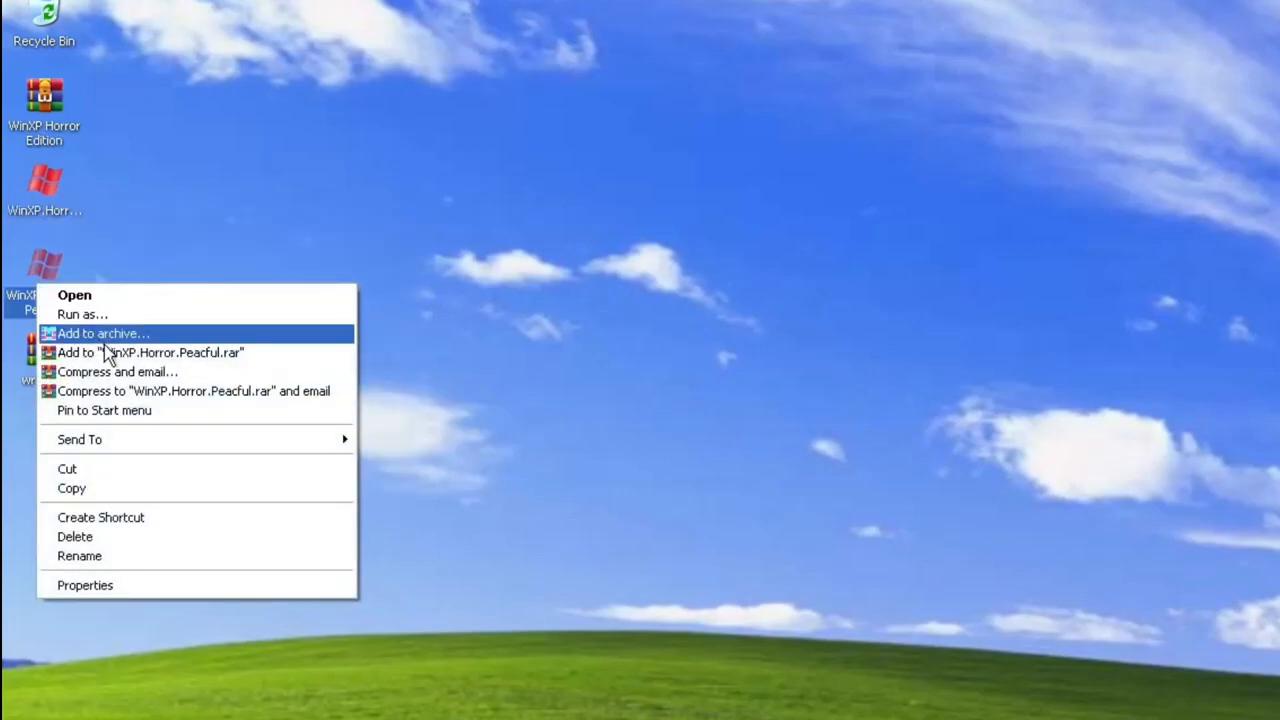
mouse_move(210, 360)
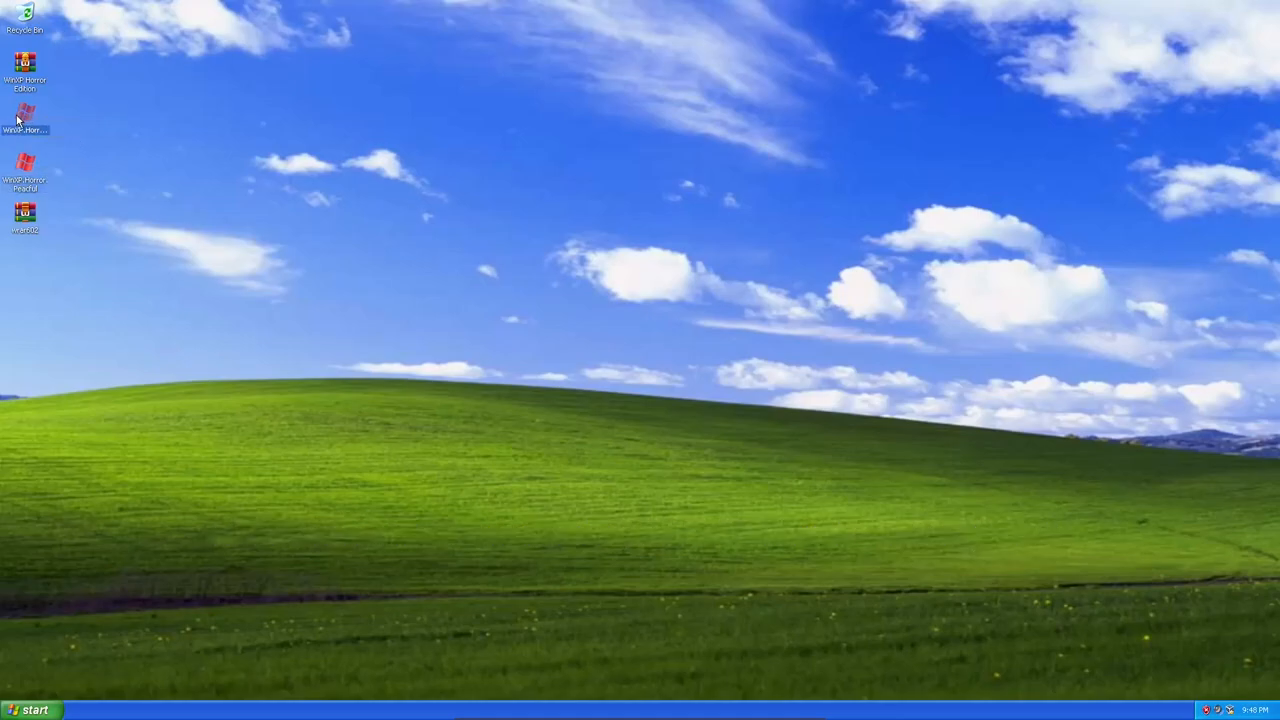
right_click(24, 114)
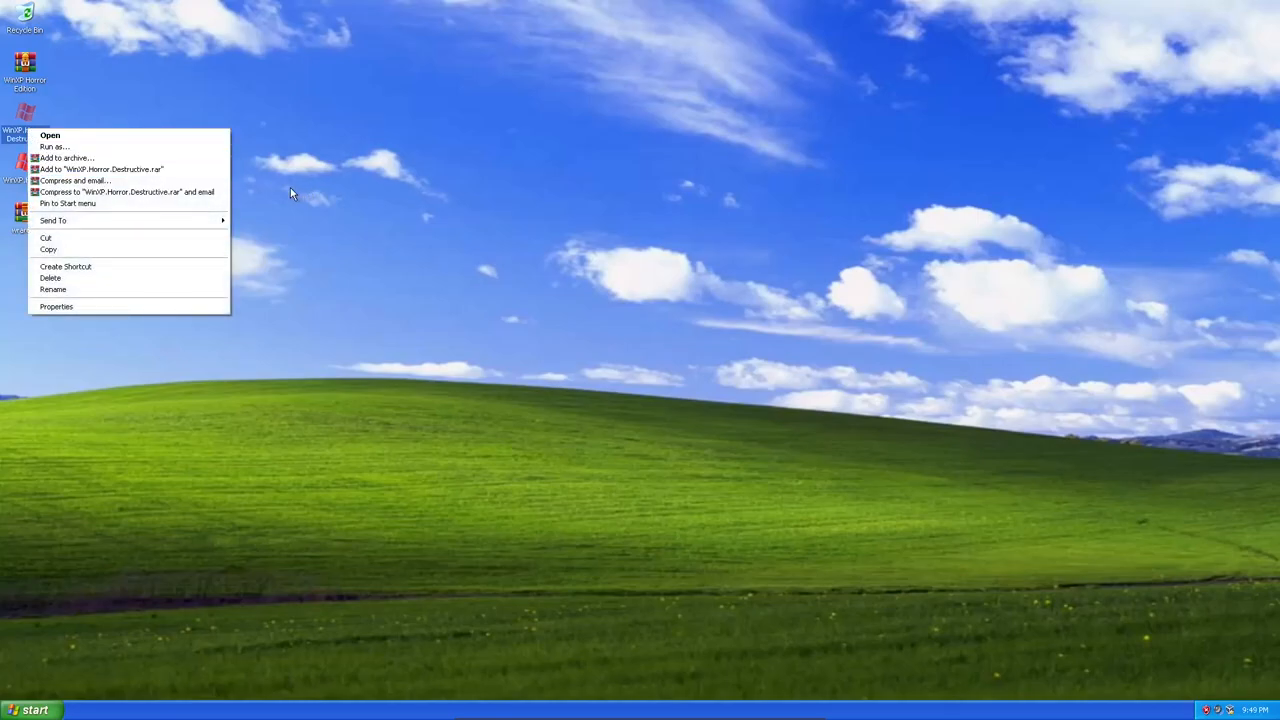
mouse_move(324, 196)
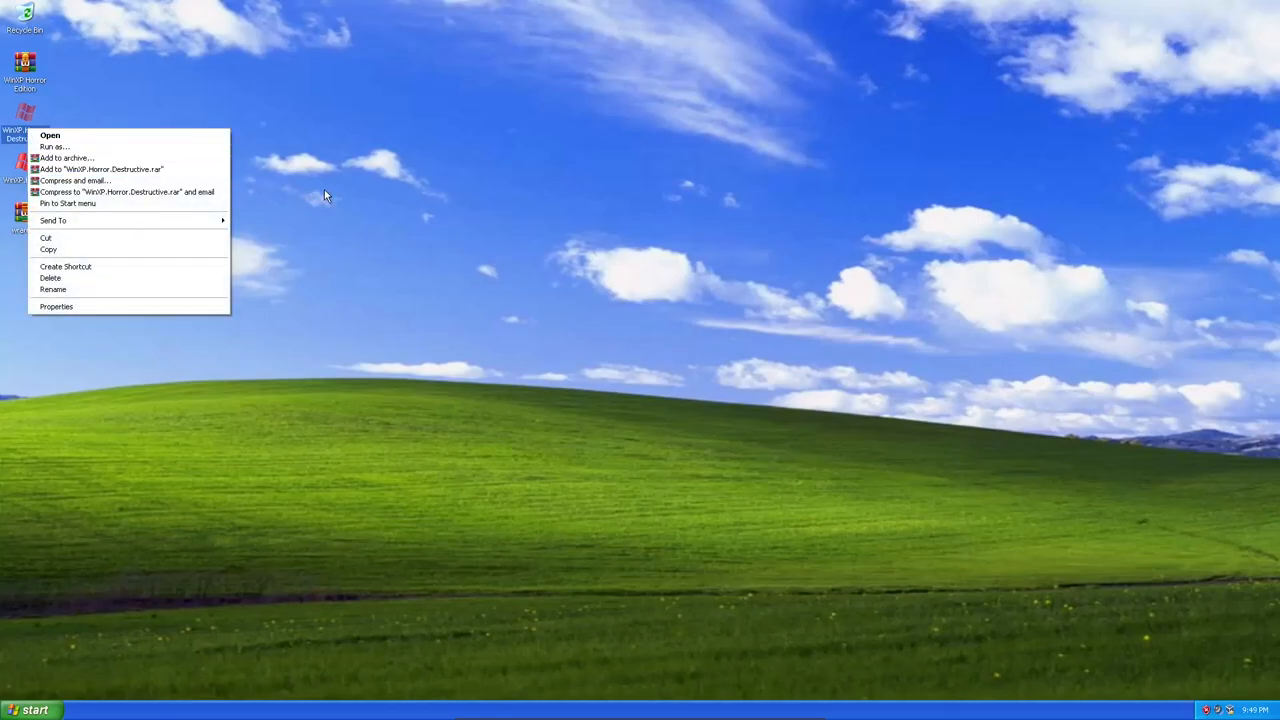
mouse_move(330, 196)
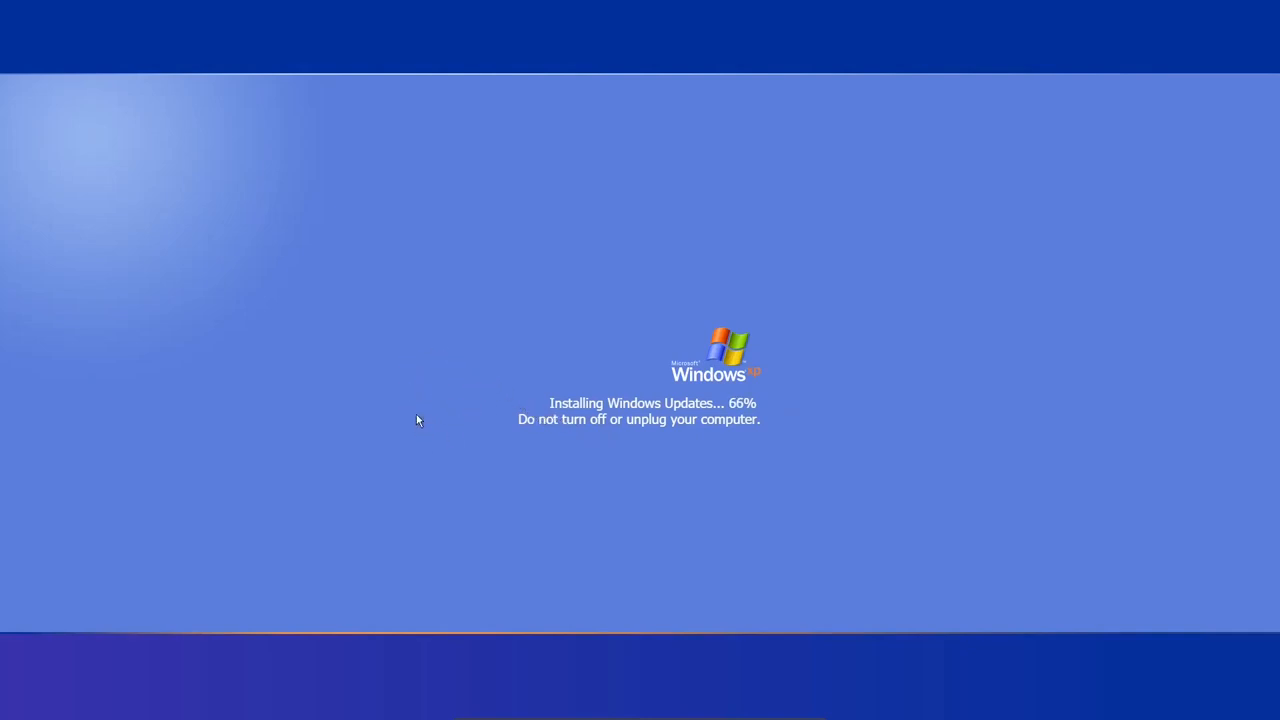
mouse_move(698, 380)
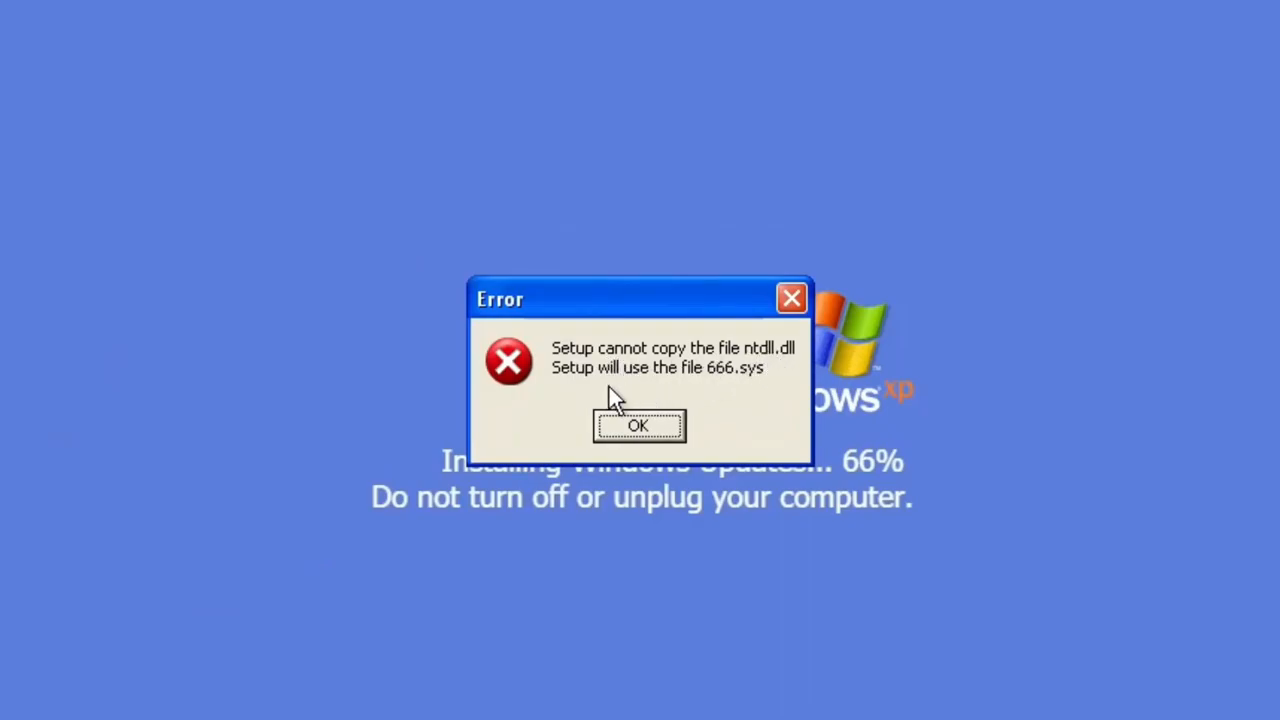
mouse_move(716, 396)
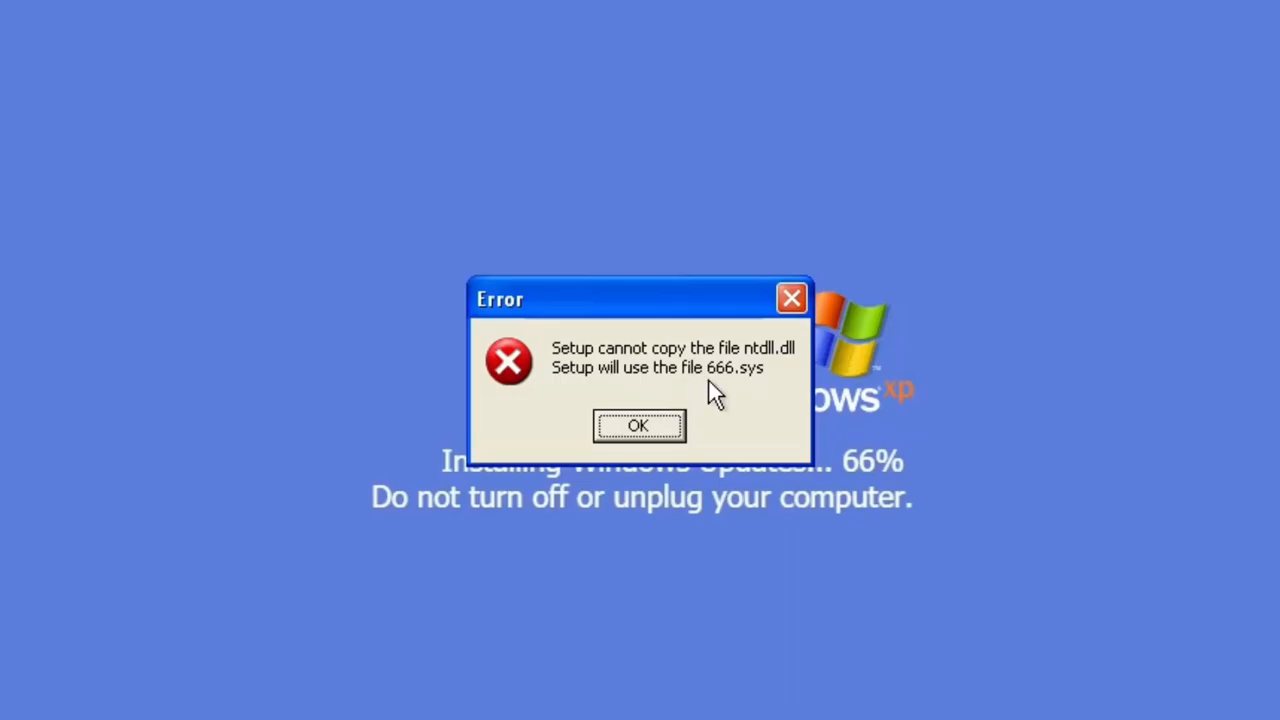
mouse_move(664, 442)
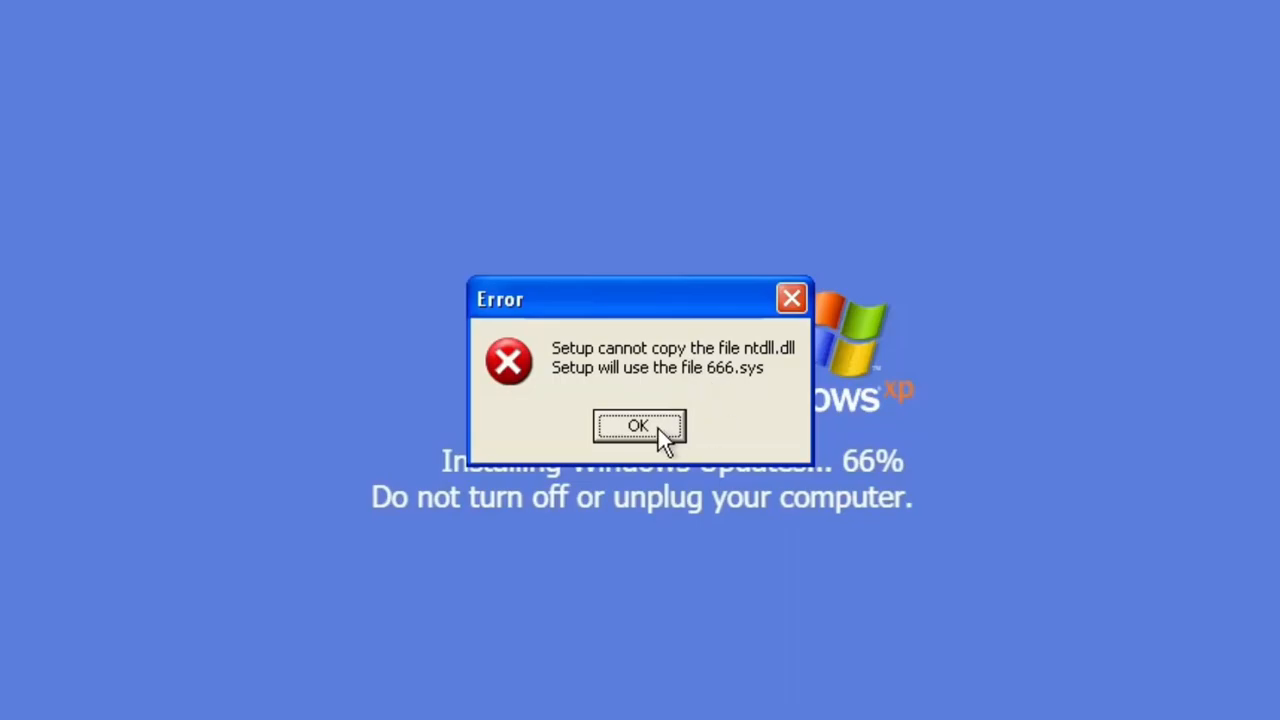
Step: Acknowledge the fake ntdll.dll copy error over the Installing Windows Updates screen
click(638, 424)
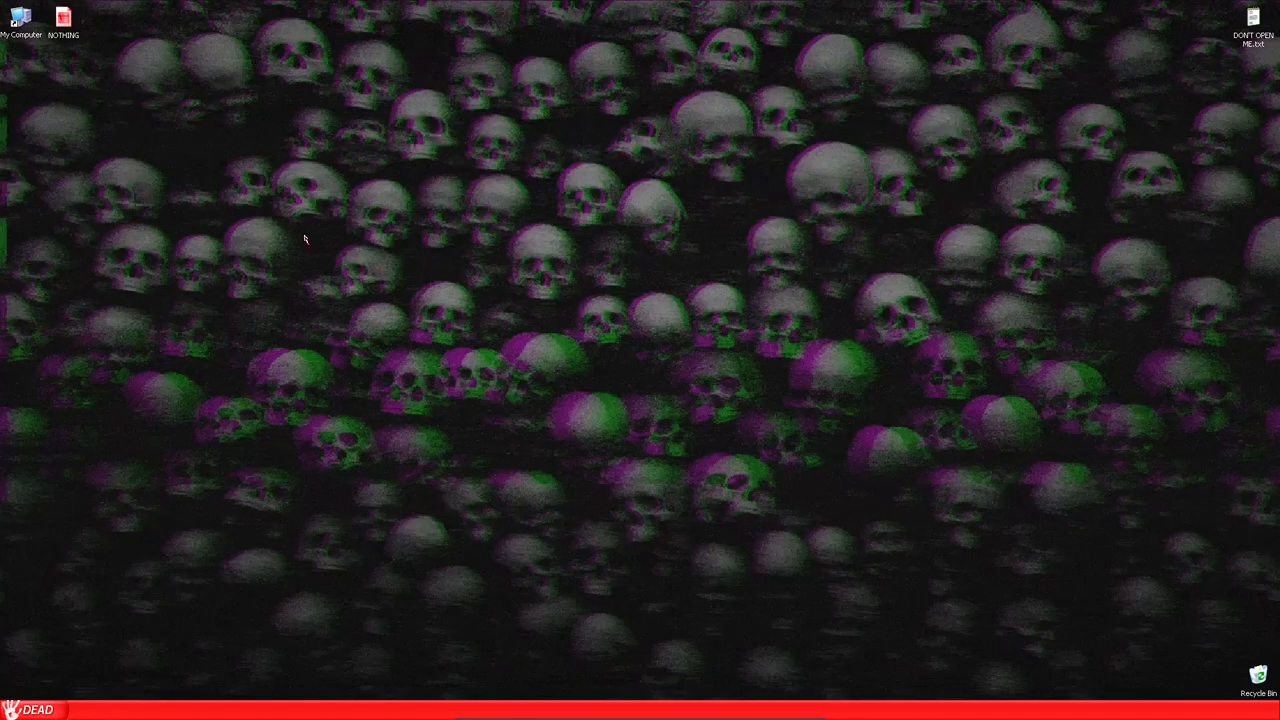
mouse_move(296, 236)
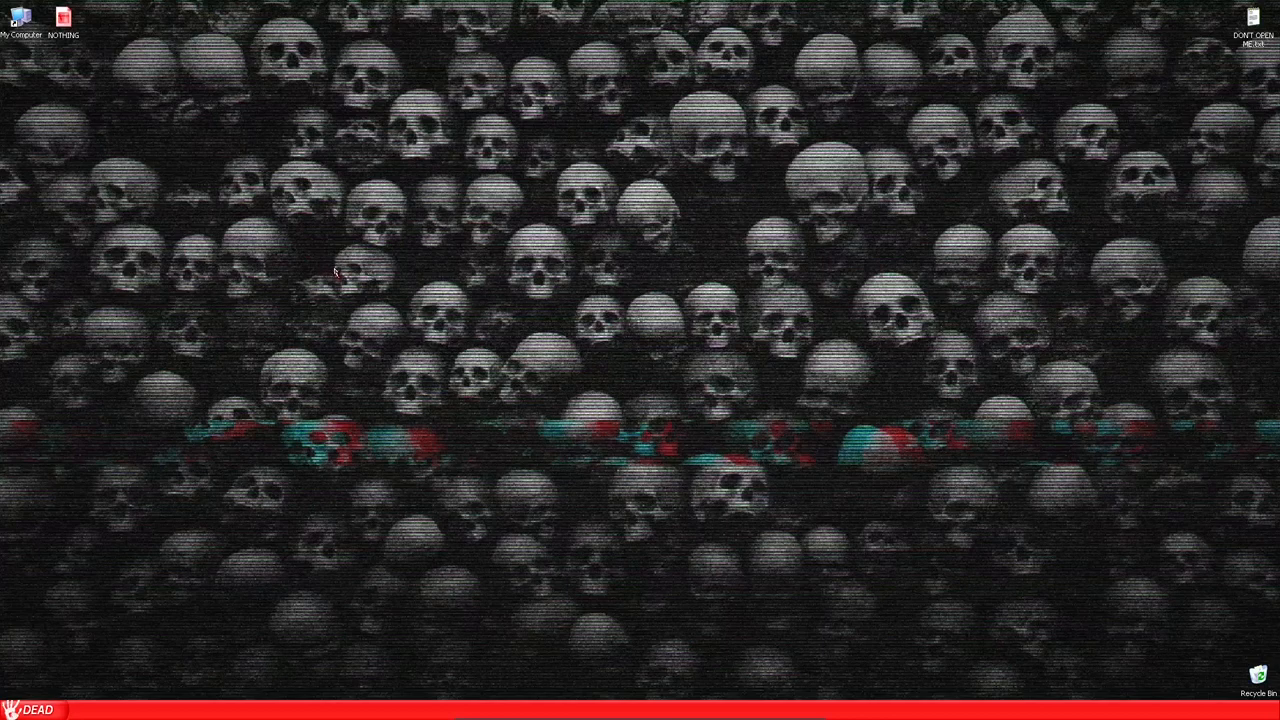
mouse_move(644, 360)
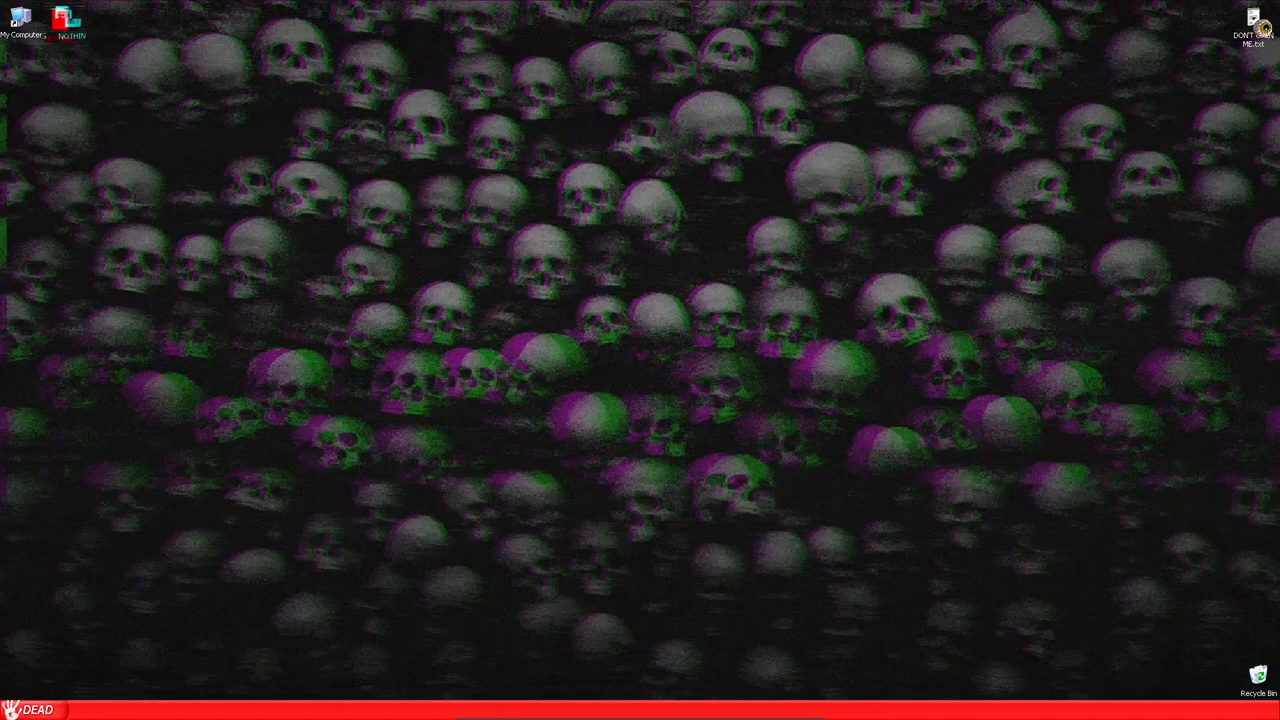
Step: Launch the skull desktop's prank item, decline trashing the computer forever, then accept the remaining prompt
double_click(1252, 18)
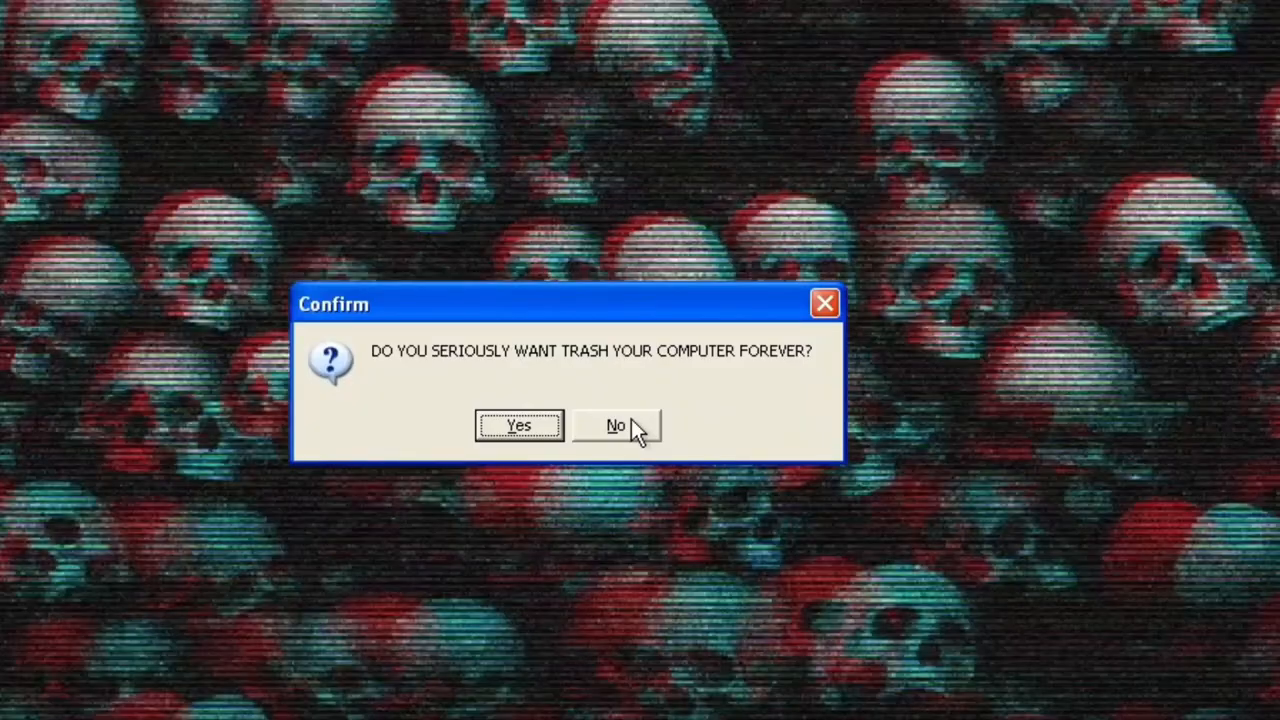
click(616, 424)
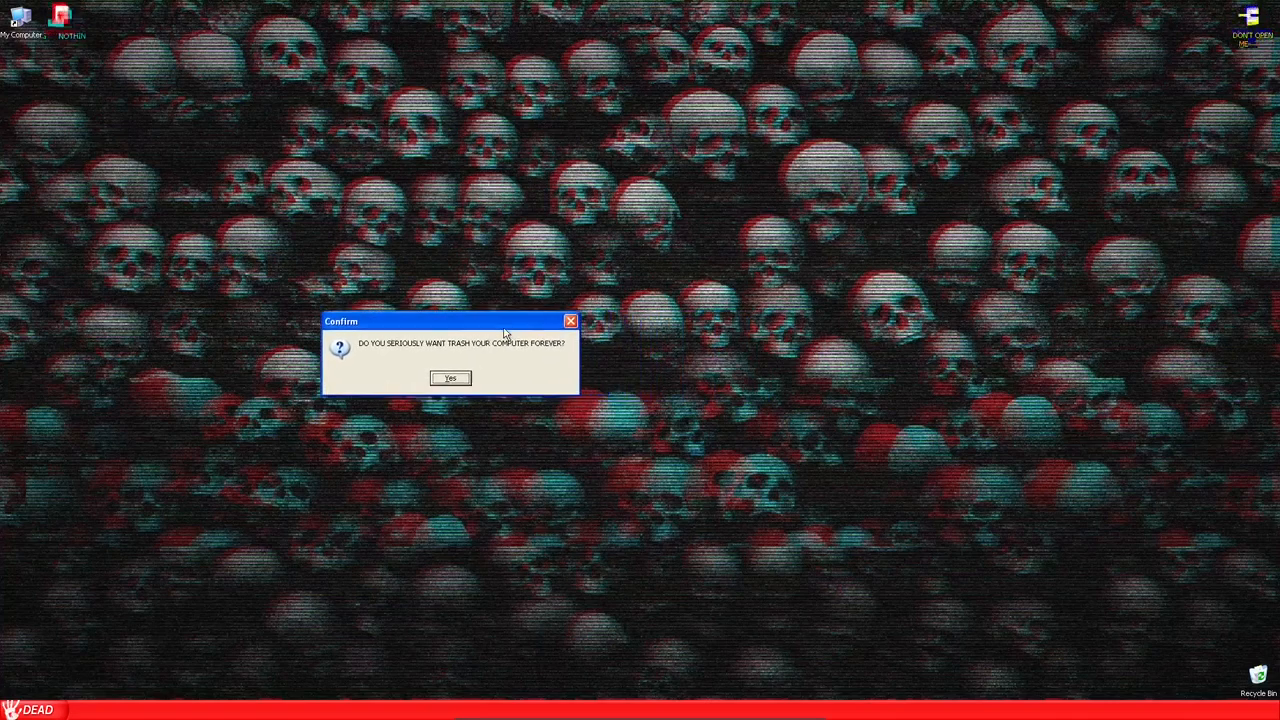
click(448, 378)
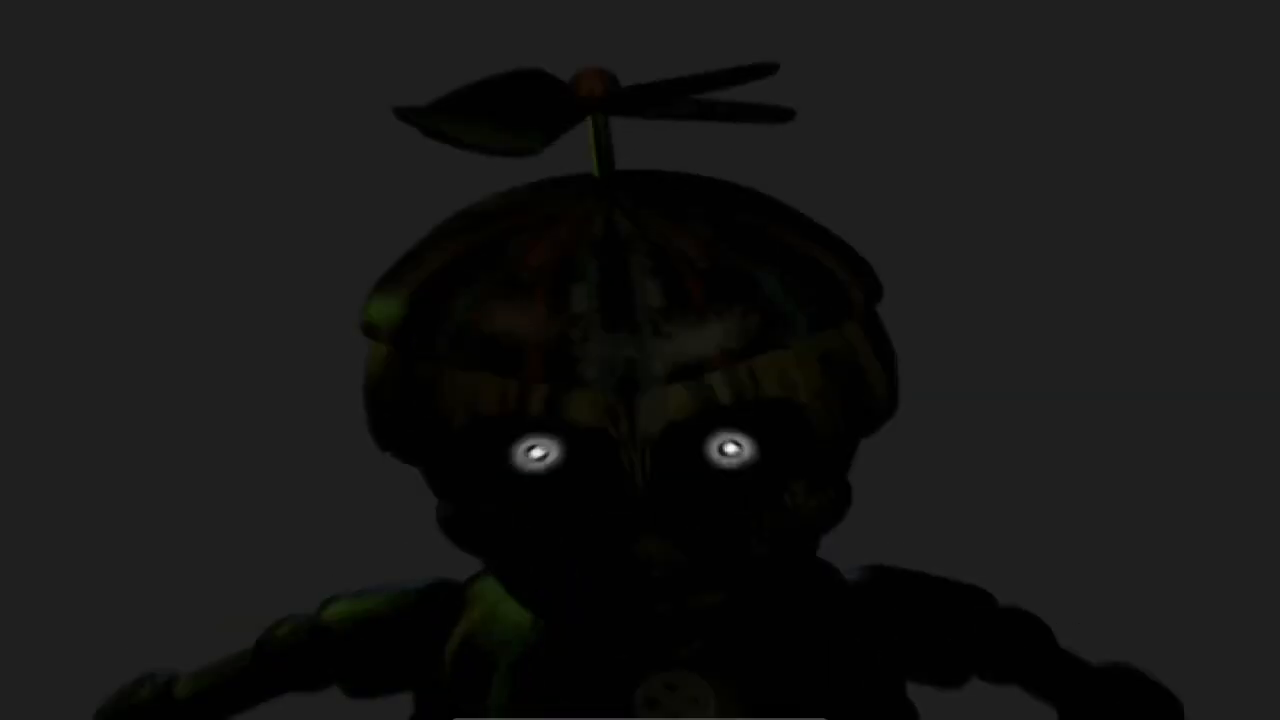